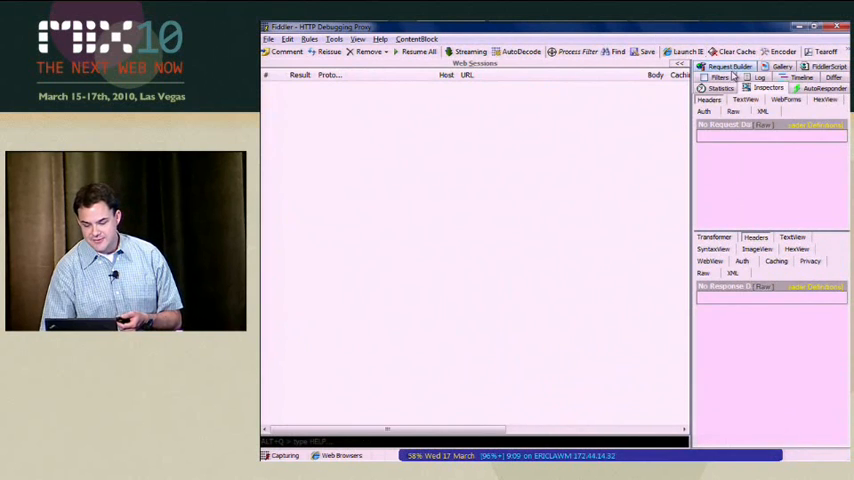
# Browse the Filters tab options, leave hosts unfiltered, and switch Use Filters off
pyautogui.click(712, 75)
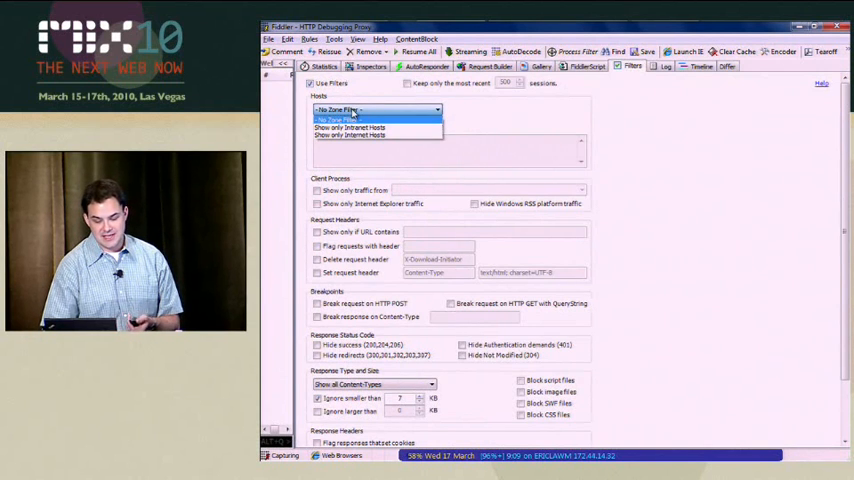
pyautogui.click(375, 124)
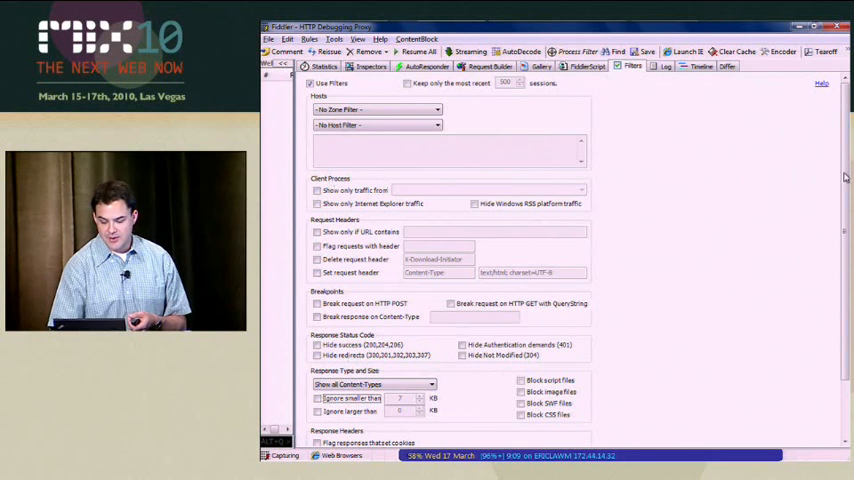
pyautogui.scroll(-3)
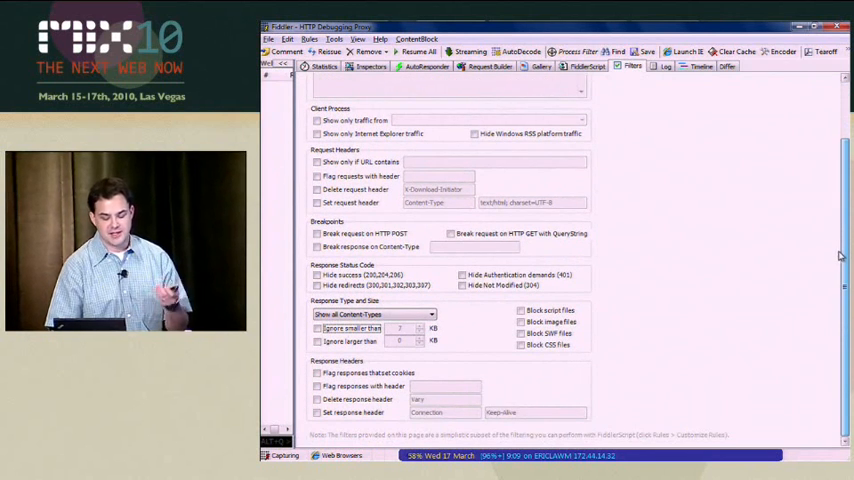
pyautogui.click(310, 85)
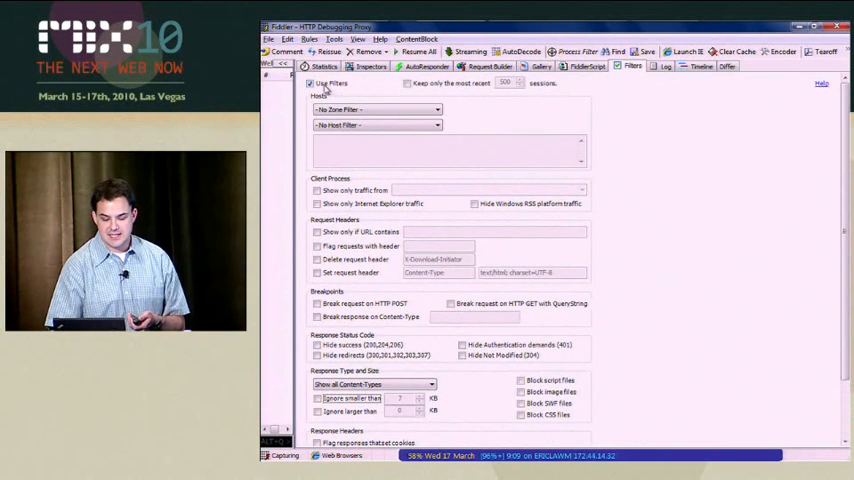
pyautogui.click(309, 83)
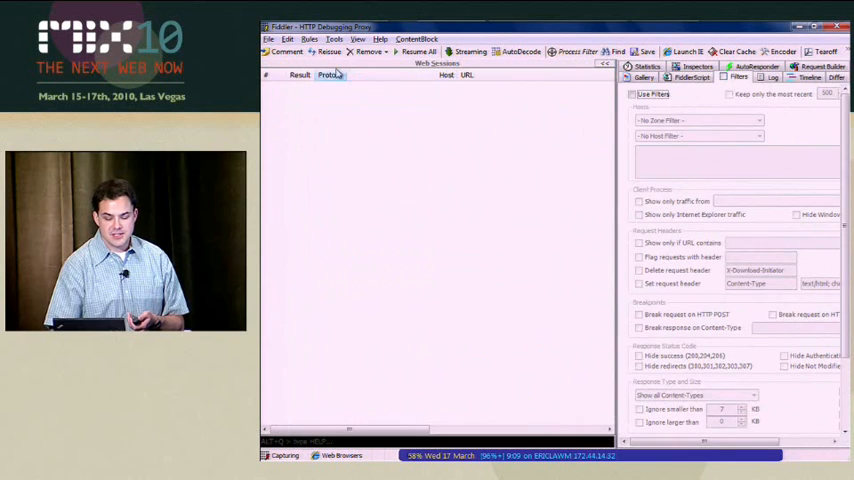
pyautogui.click(309, 39)
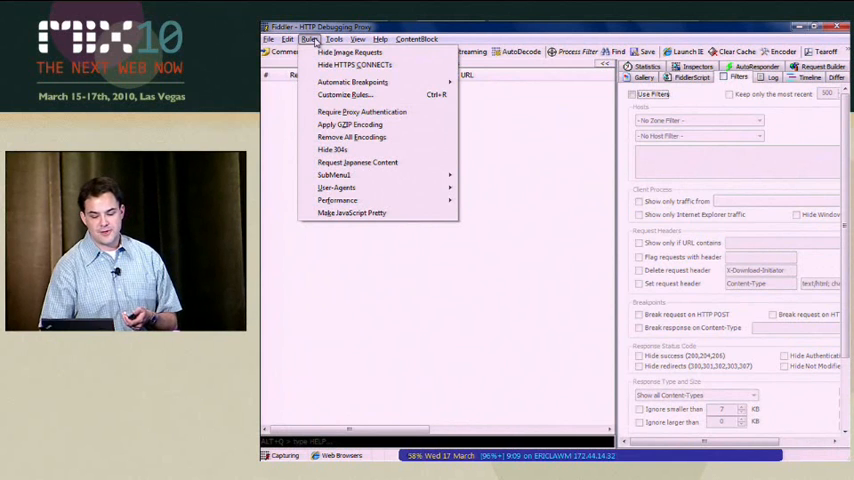
pyautogui.moveTo(345, 52)
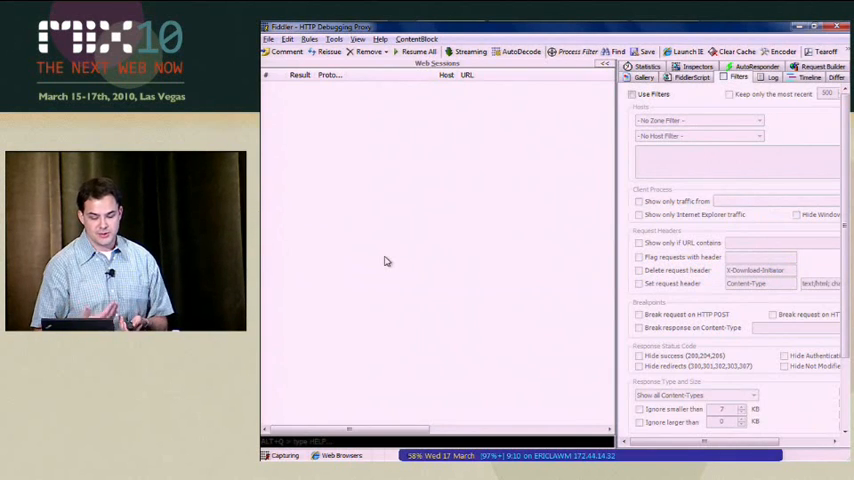
# Load a saved .saz archive from the Captures folder via File > Load Archive
pyautogui.click(273, 39)
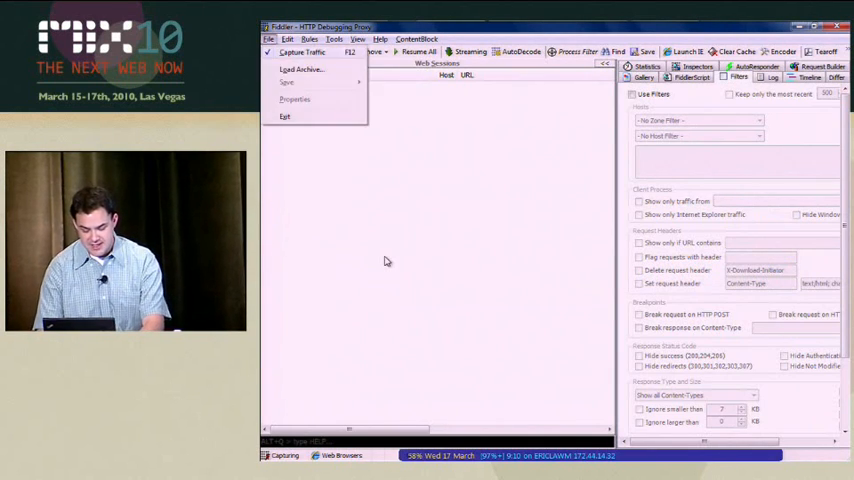
pyautogui.click(303, 71)
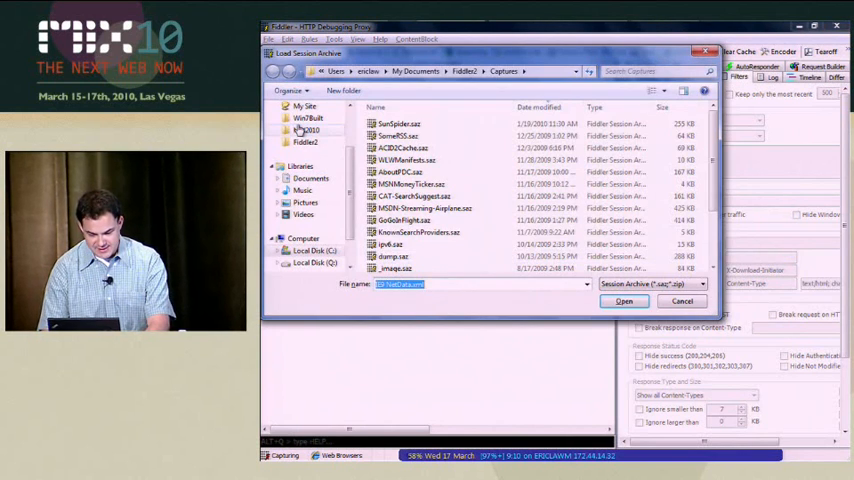
pyautogui.click(309, 130)
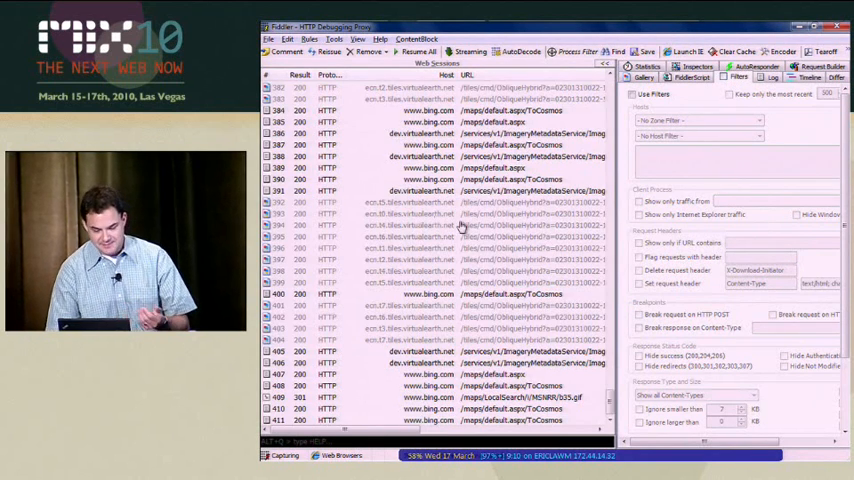
pyautogui.click(445, 237)
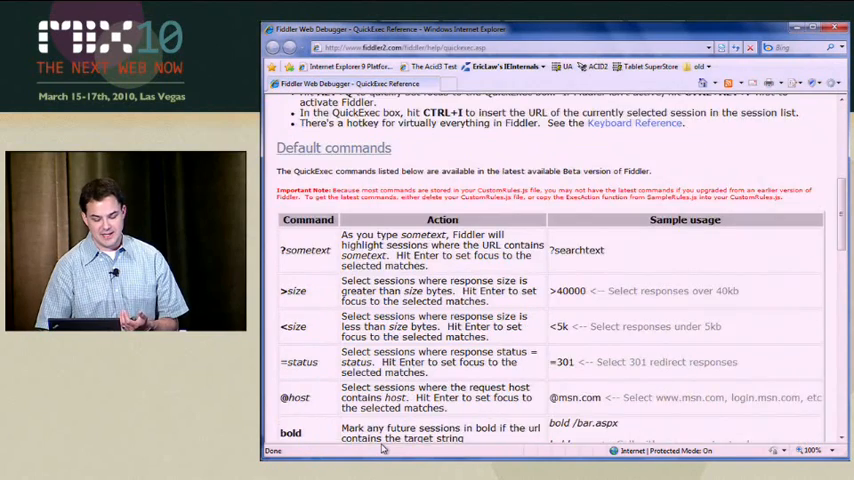
pyautogui.scroll(-3)
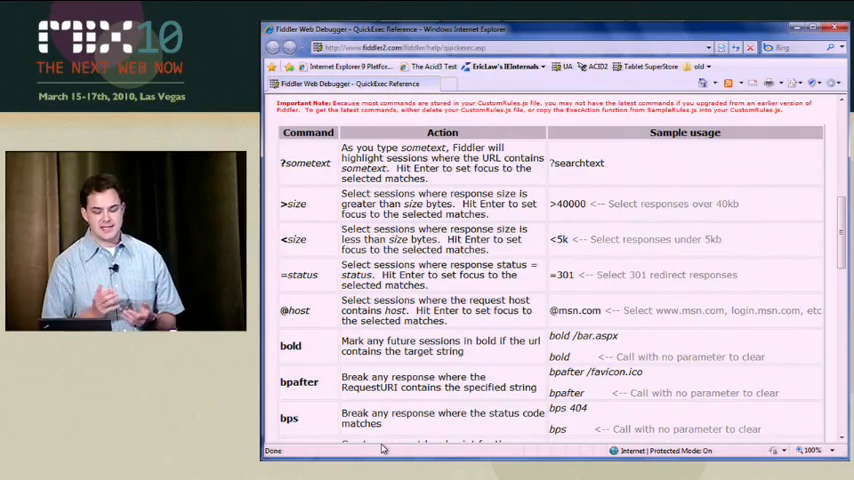
pyautogui.scroll(-3)
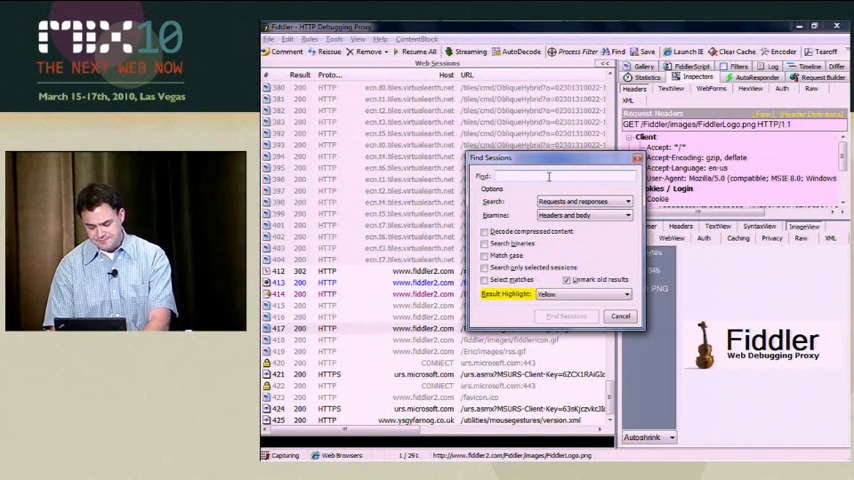
# Find sessions containing 'microsoft', decoding compressed content, and highlight them yellow
pyautogui.write('microsoft')
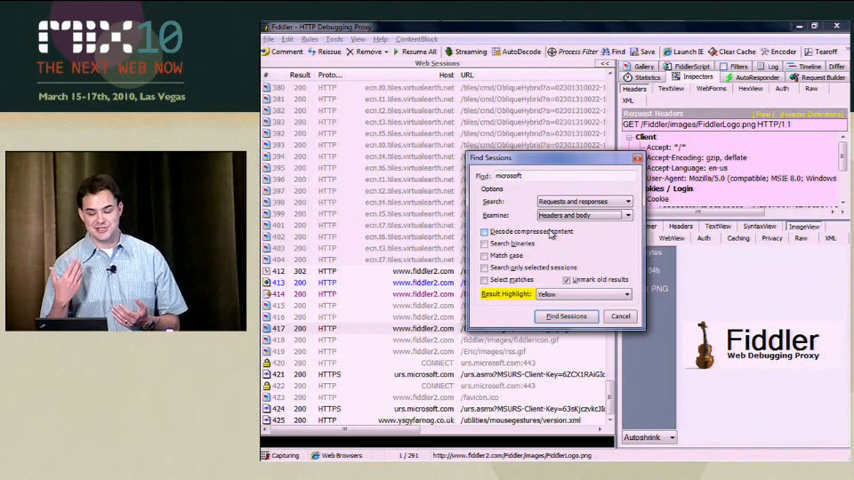
pyautogui.click(482, 231)
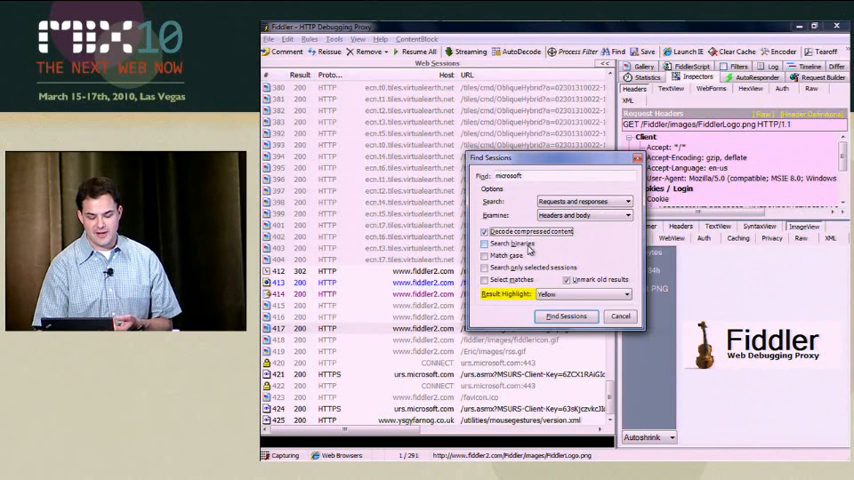
pyautogui.click(487, 243)
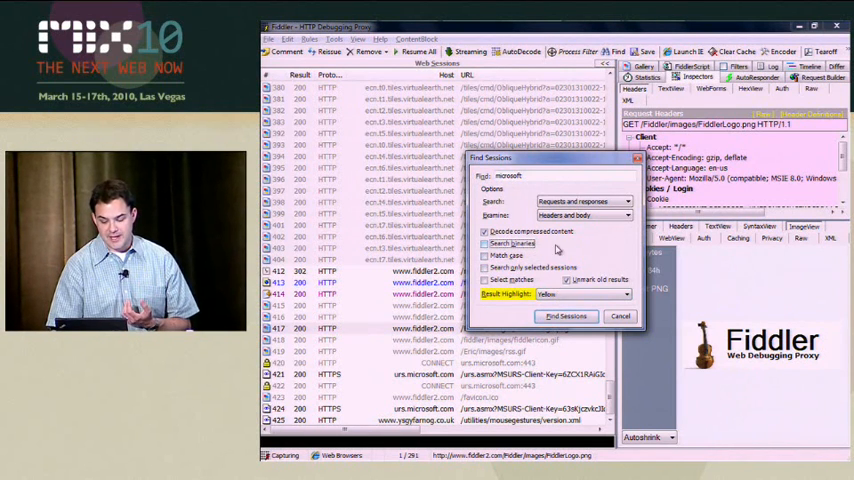
pyautogui.click(565, 316)
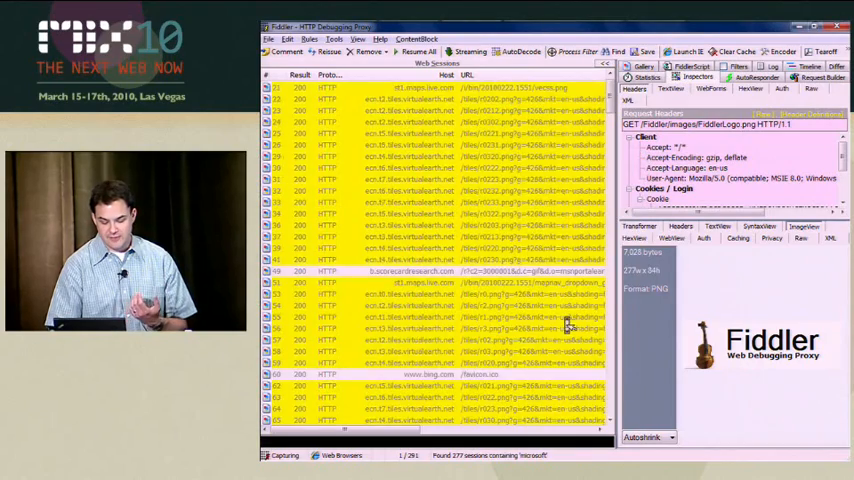